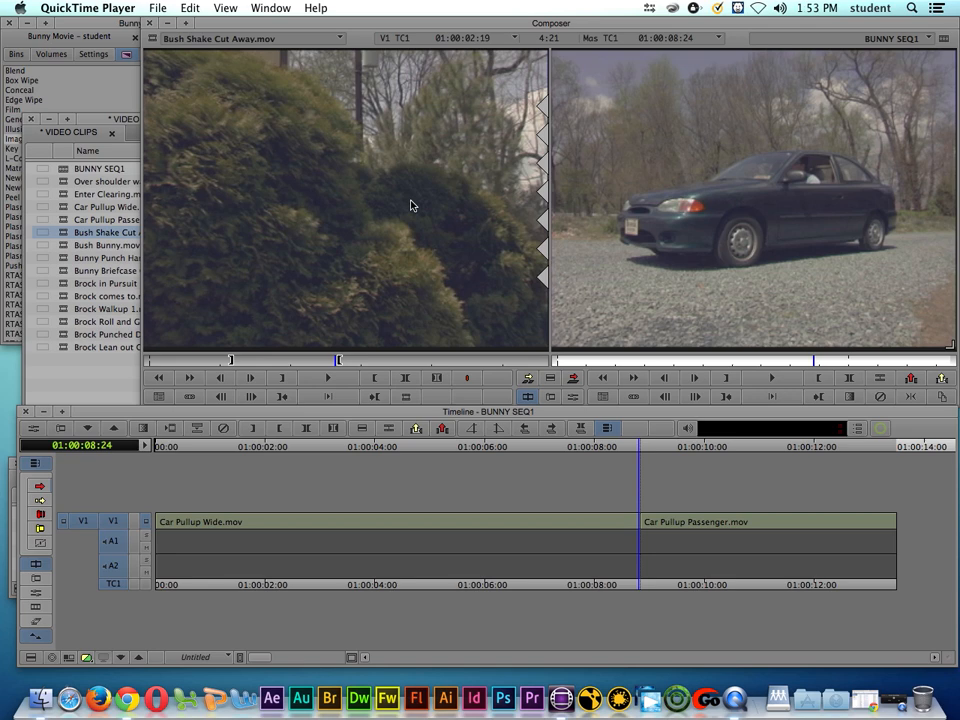
pyautogui.moveTo(444, 352)
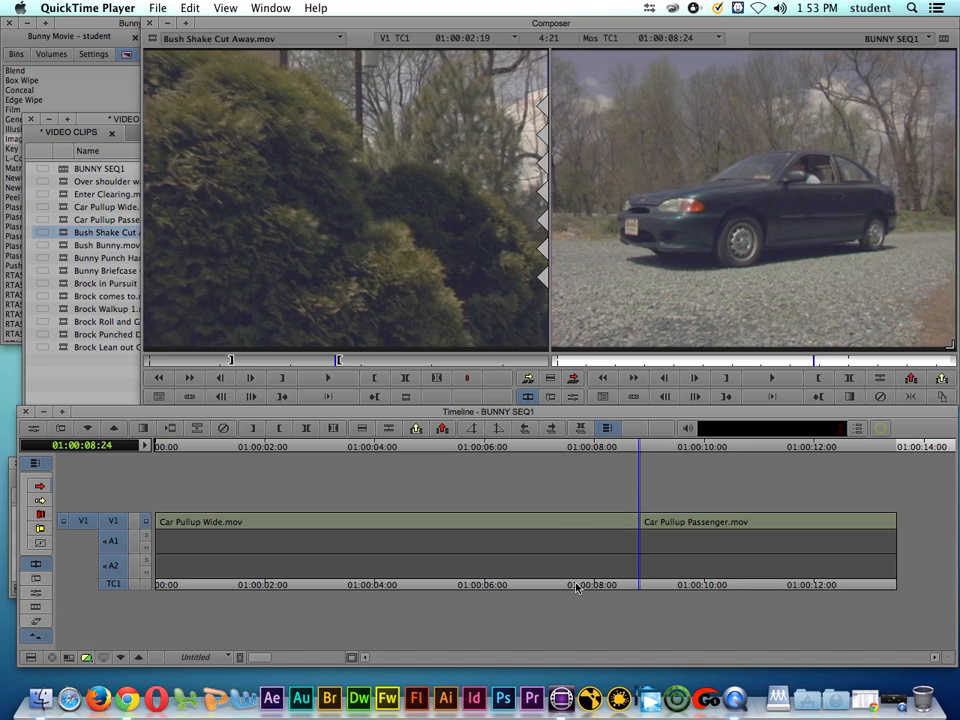
# Park the BUNNY SEQ1 playhead at the cut between Car Pullup Wide and Car Pullup Passenger.
pyautogui.click(430, 576)
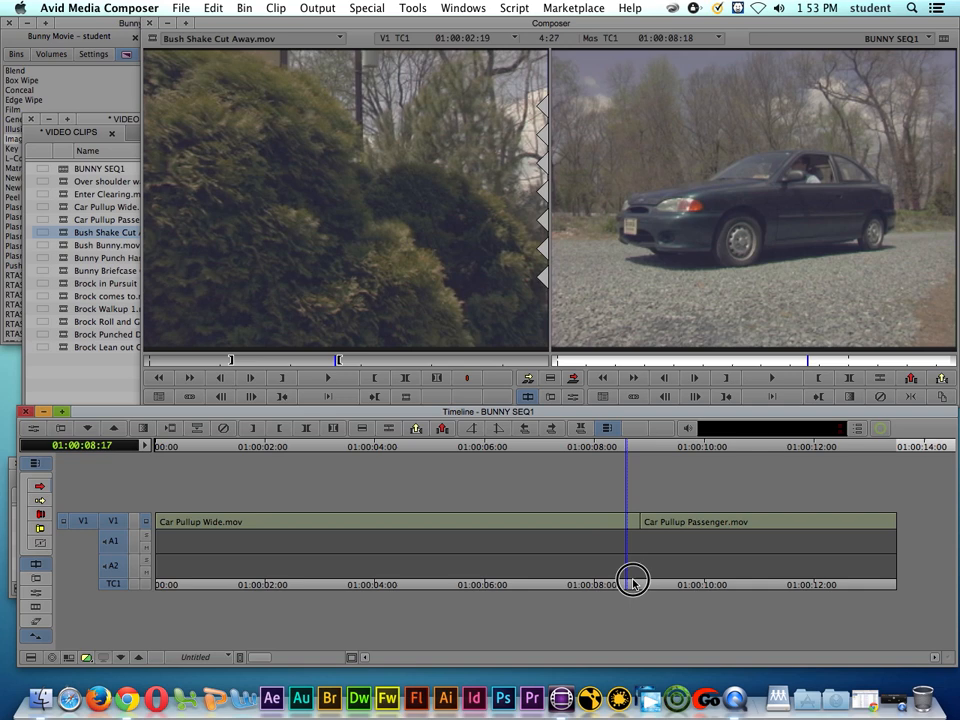
pyautogui.moveTo(632, 584); pyautogui.dragTo(616, 584)
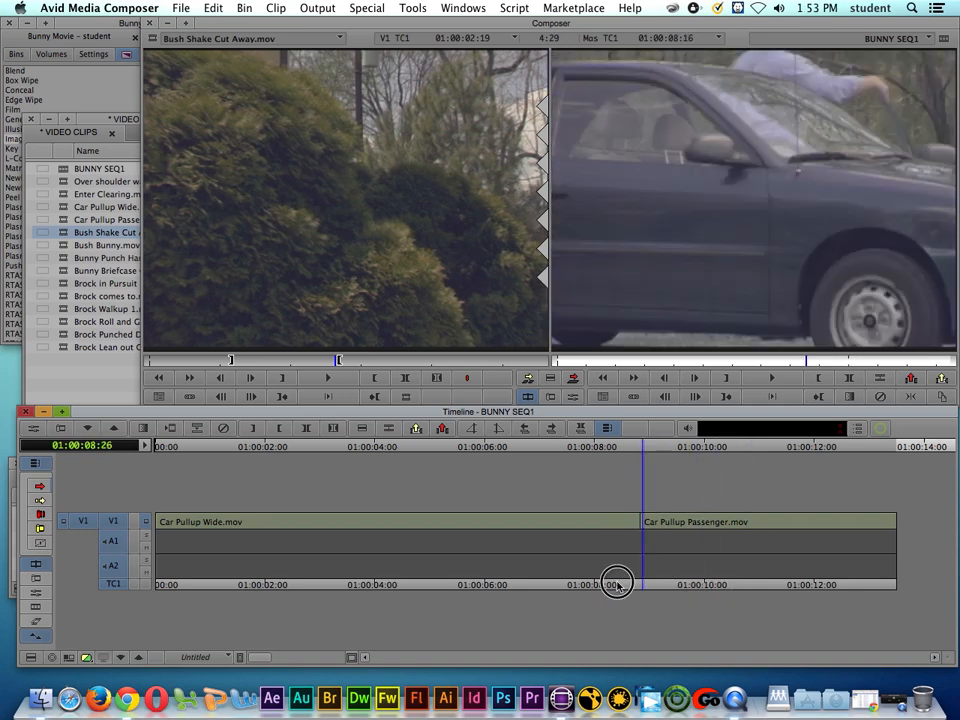
pyautogui.moveTo(616, 584); pyautogui.dragTo(662, 584)
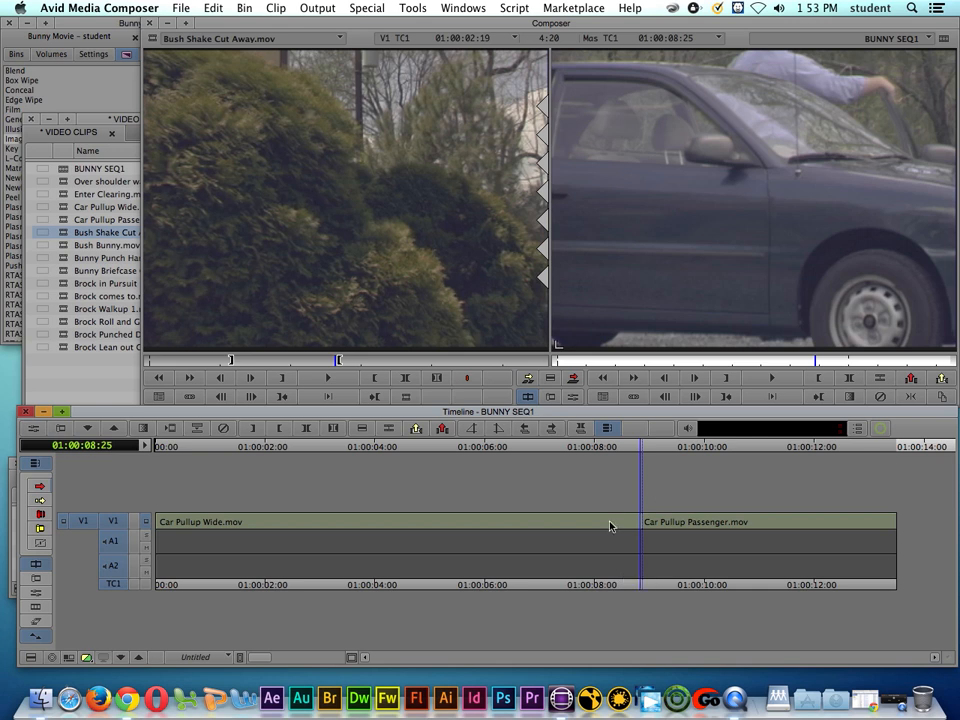
pyautogui.moveTo(648, 524)
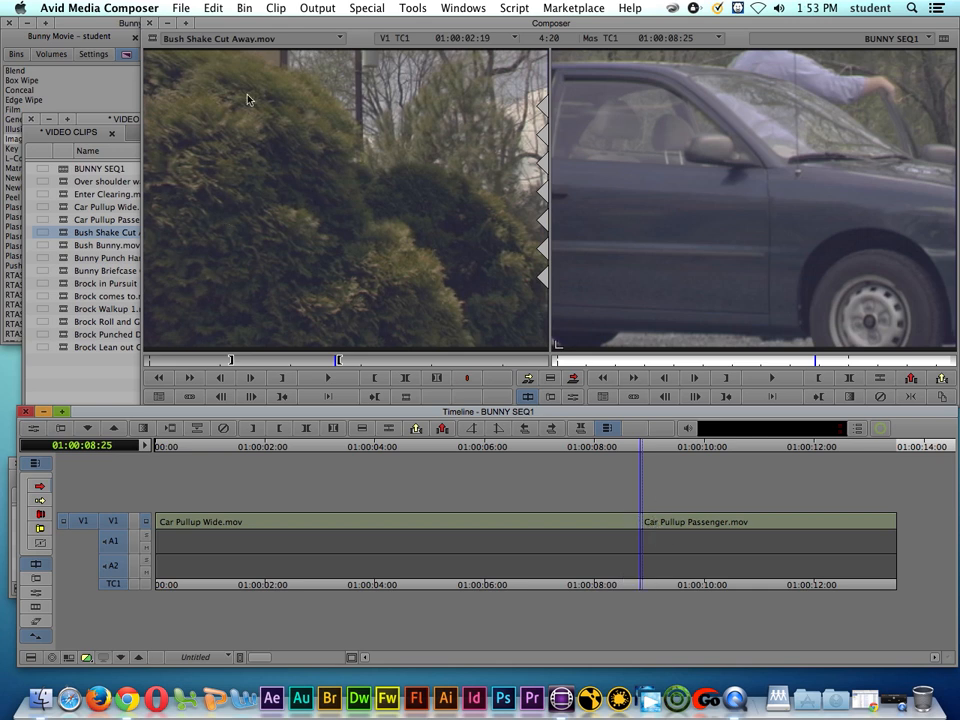
pyautogui.moveTo(224, 60)
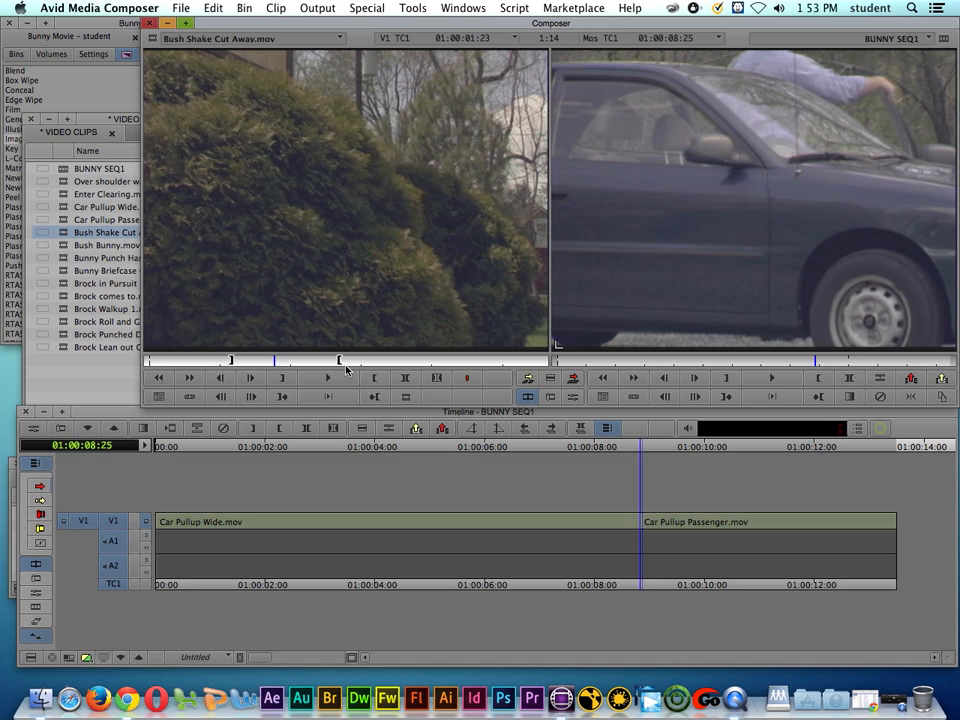
pyautogui.moveTo(432, 364)
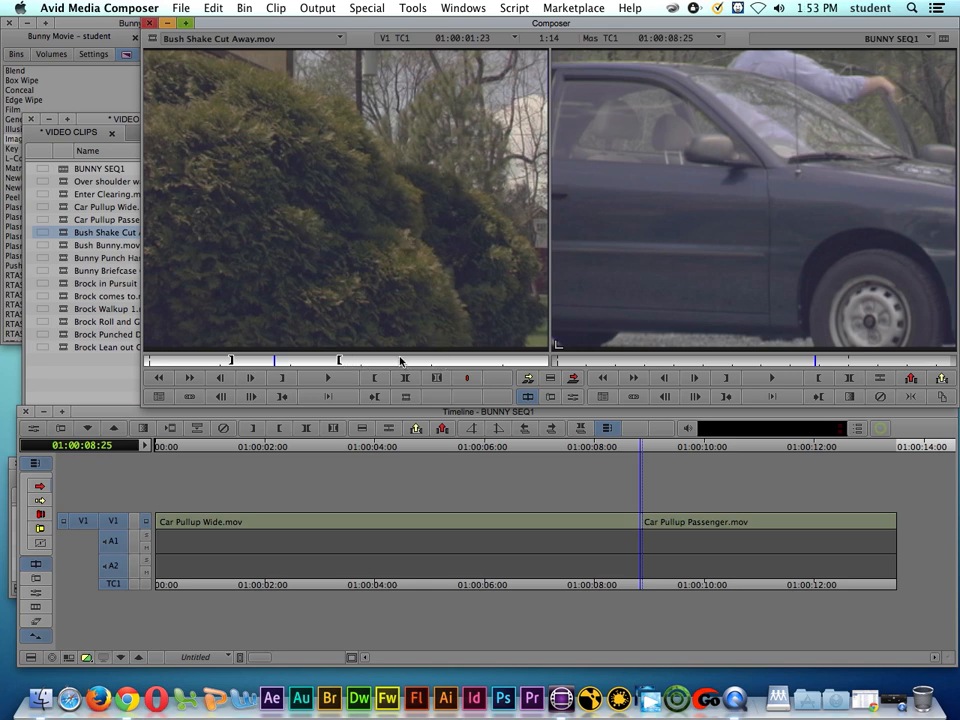
# Scrub the Bush Shake Cut Away source clip to find and mark the portion to use.
pyautogui.moveTo(276, 360); pyautogui.dragTo(318, 360)
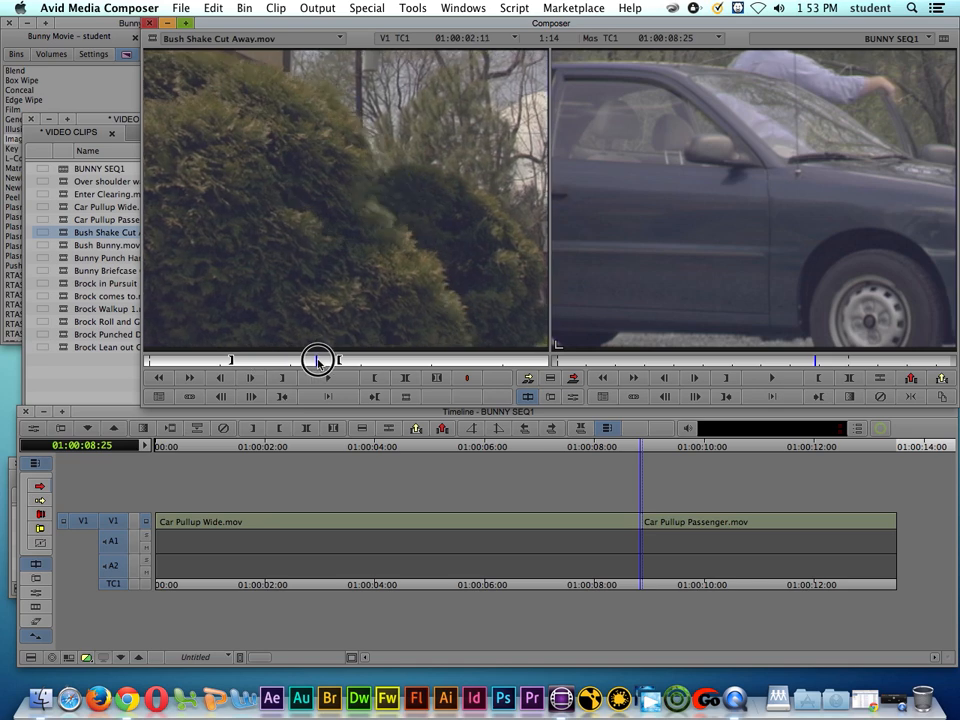
pyautogui.moveTo(318, 360); pyautogui.dragTo(336, 358)
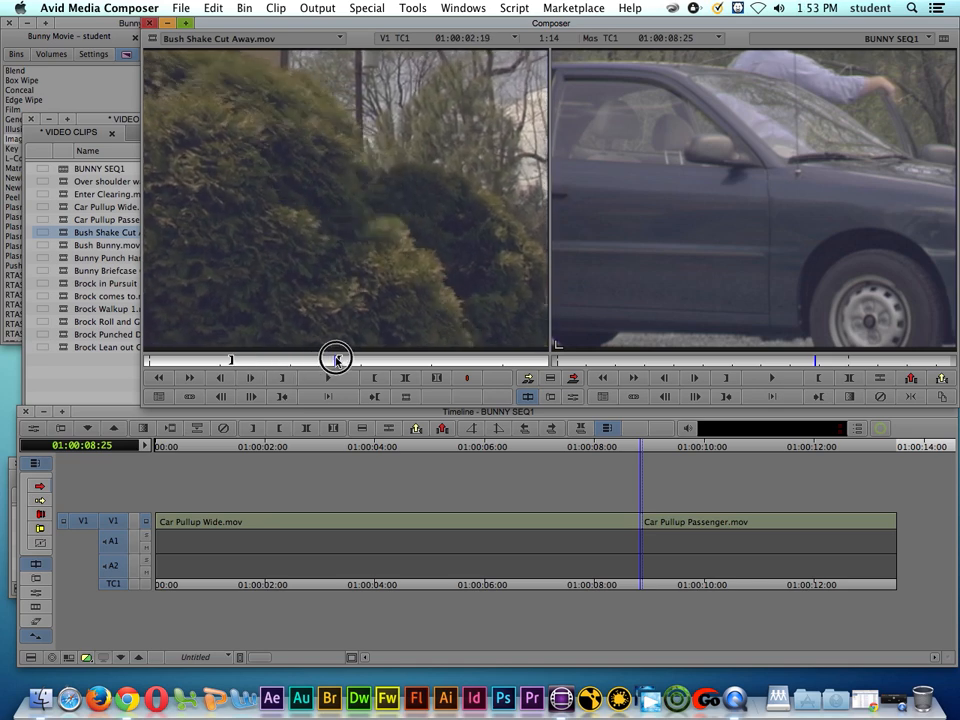
pyautogui.moveTo(336, 360); pyautogui.dragTo(256, 360)
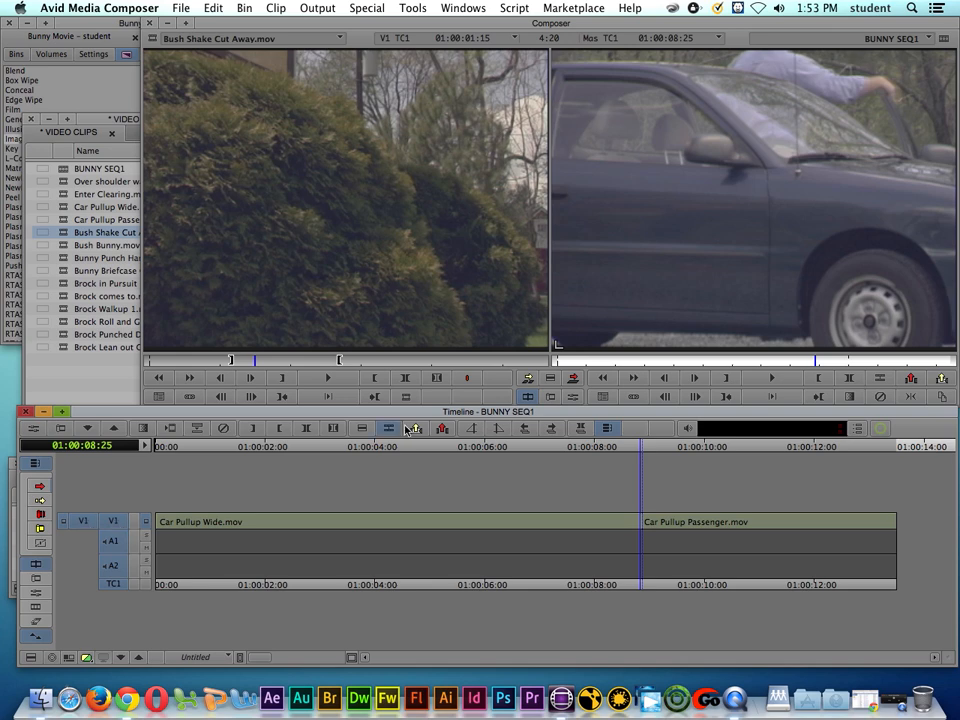
pyautogui.moveTo(528, 378)
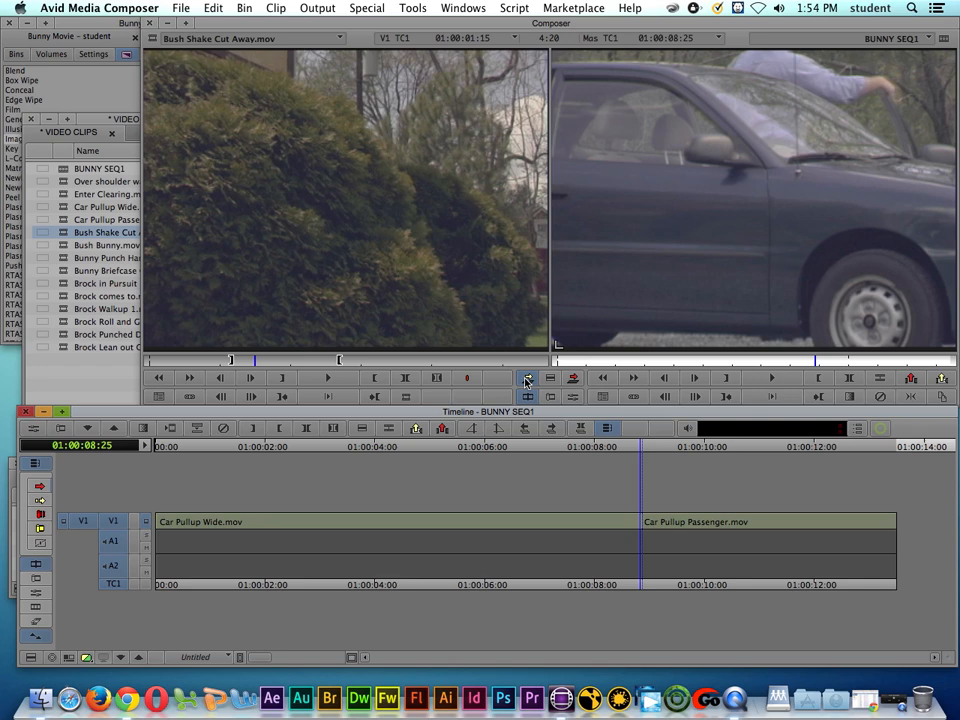
# Splice Bush Shake Cut Away into the sequence at the cut and review the inserted shot.
pyautogui.click(528, 376)
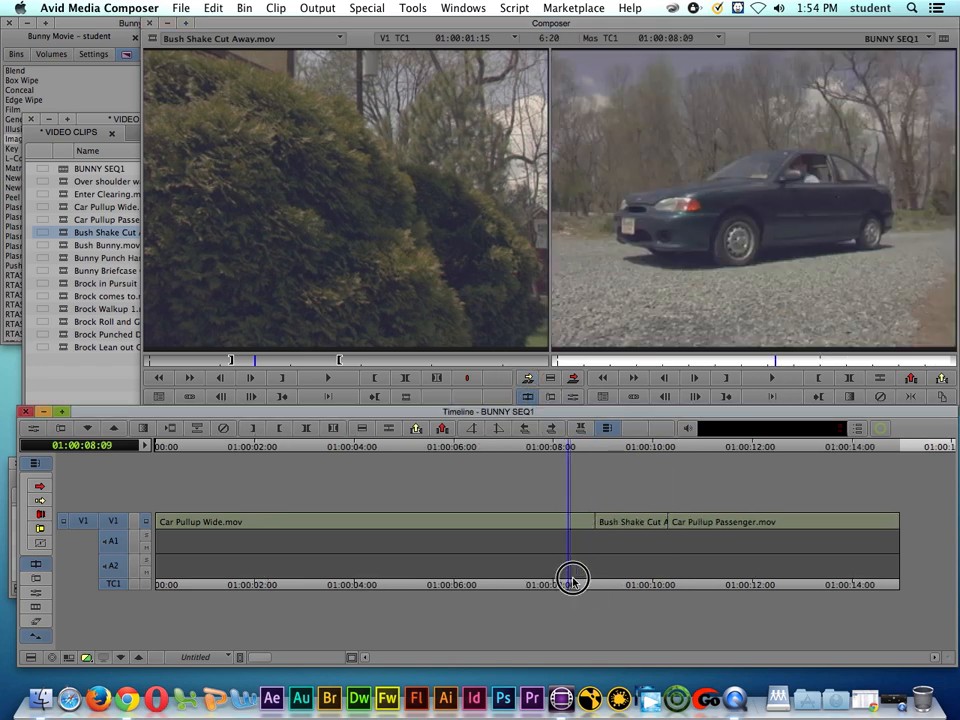
pyautogui.moveTo(572, 576); pyautogui.dragTo(656, 576)
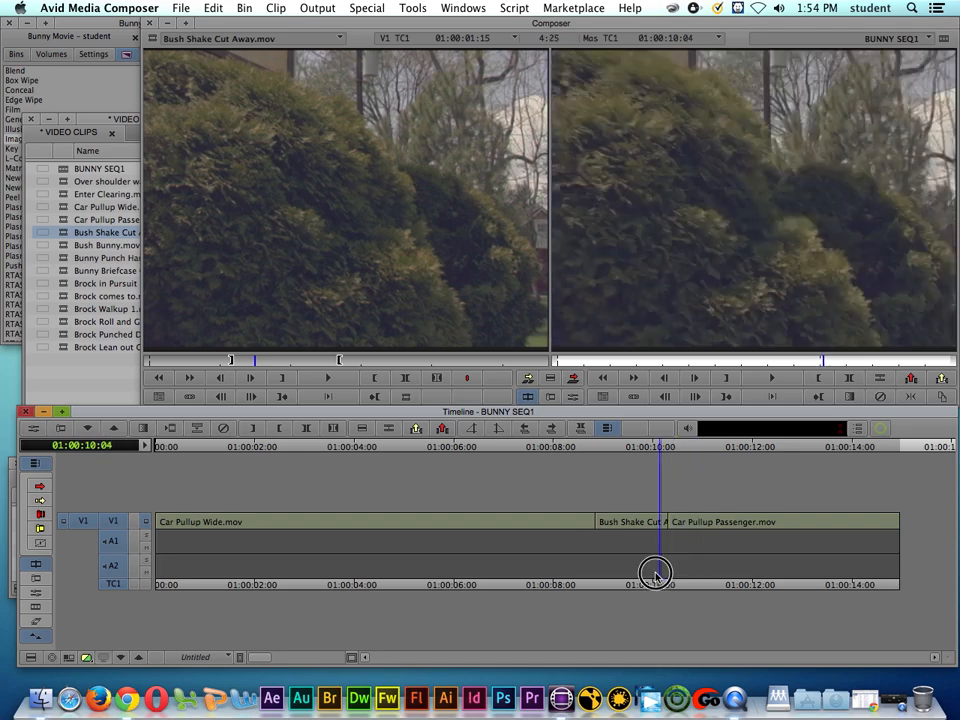
pyautogui.moveTo(656, 572); pyautogui.dragTo(560, 588)
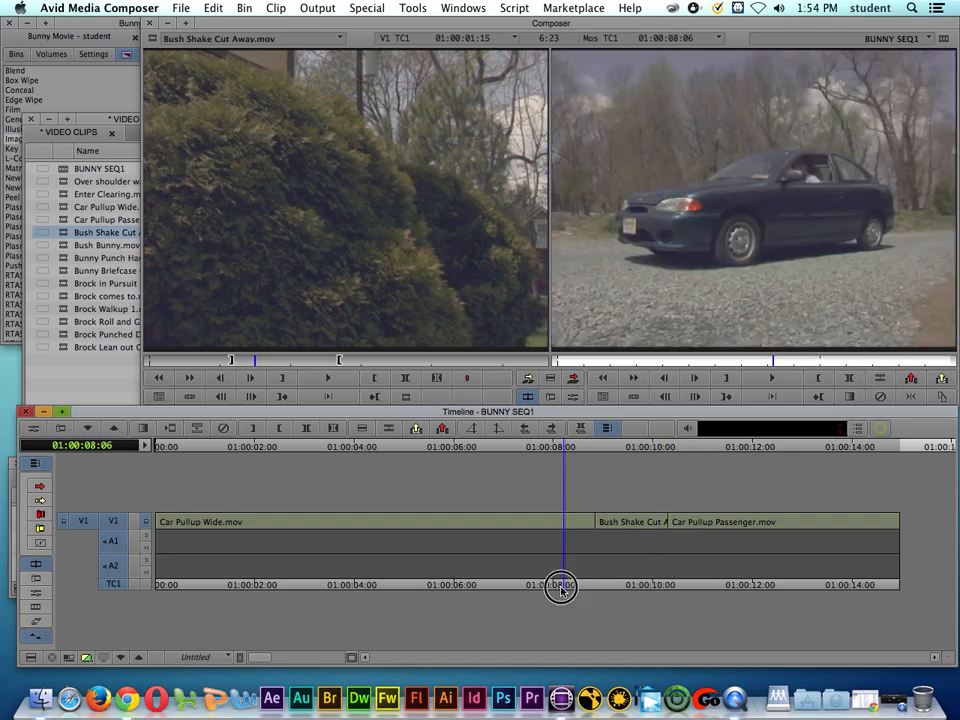
pyautogui.moveTo(560, 584); pyautogui.dragTo(572, 584)
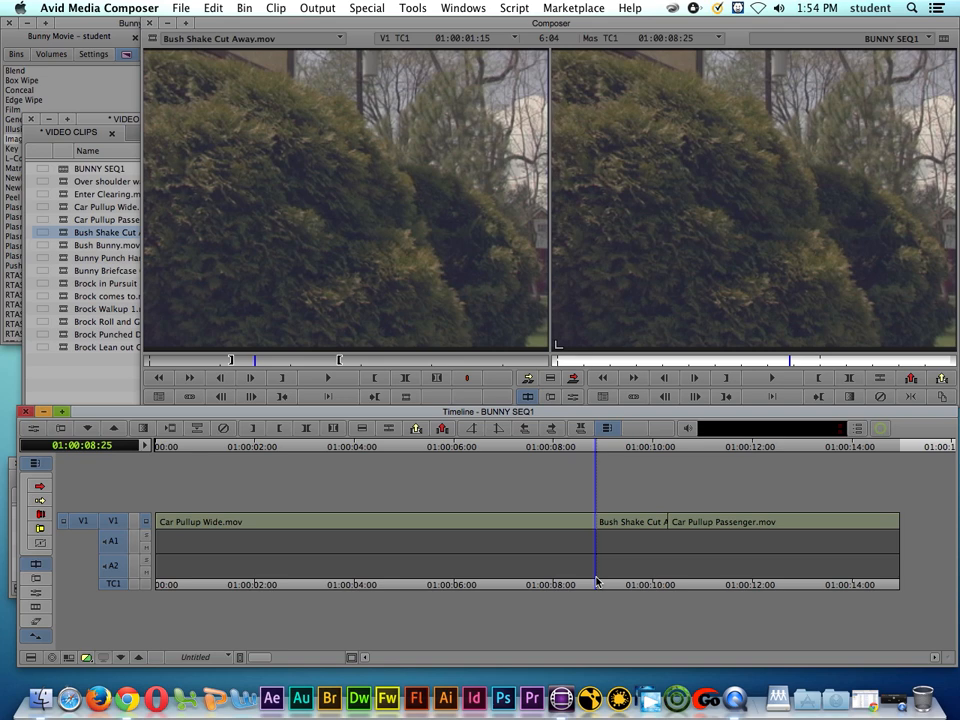
pyautogui.moveTo(548, 552)
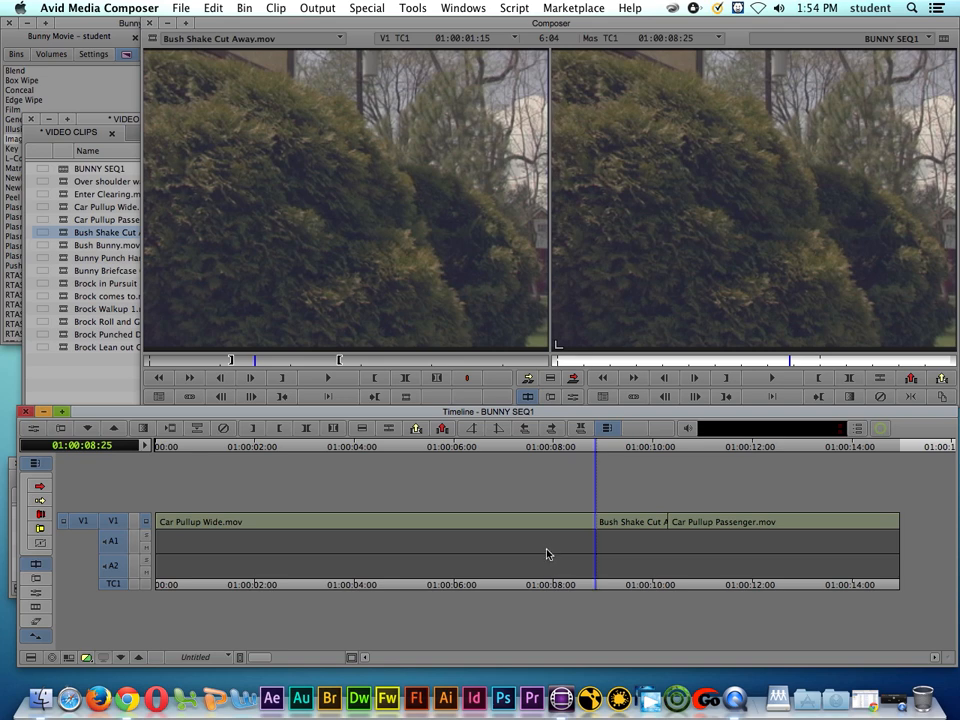
pyautogui.moveTo(50, 504)
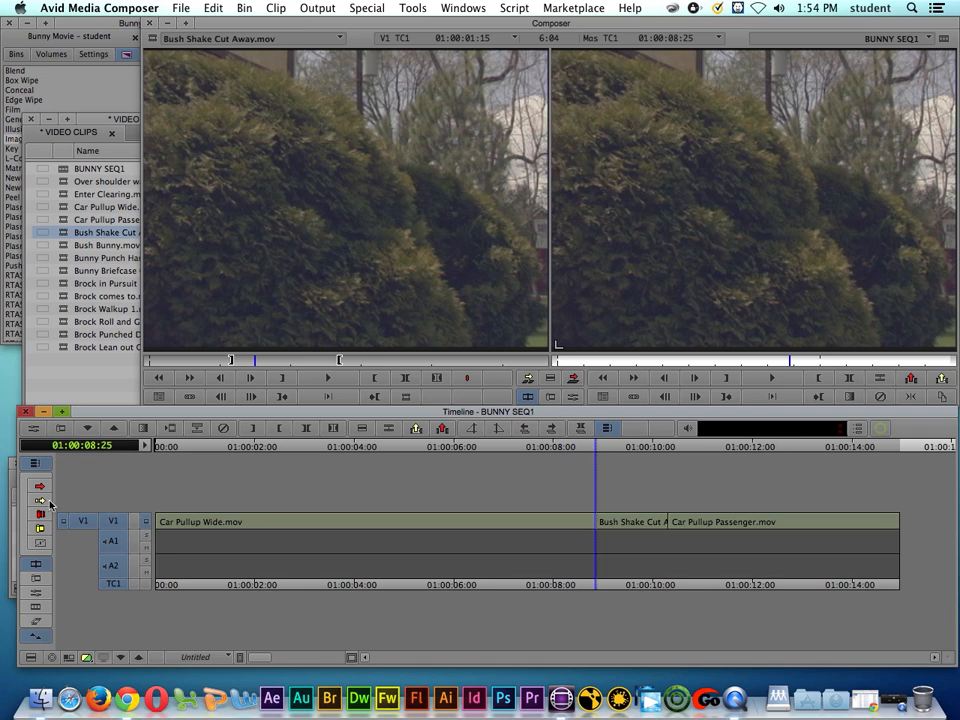
pyautogui.moveTo(40, 500)
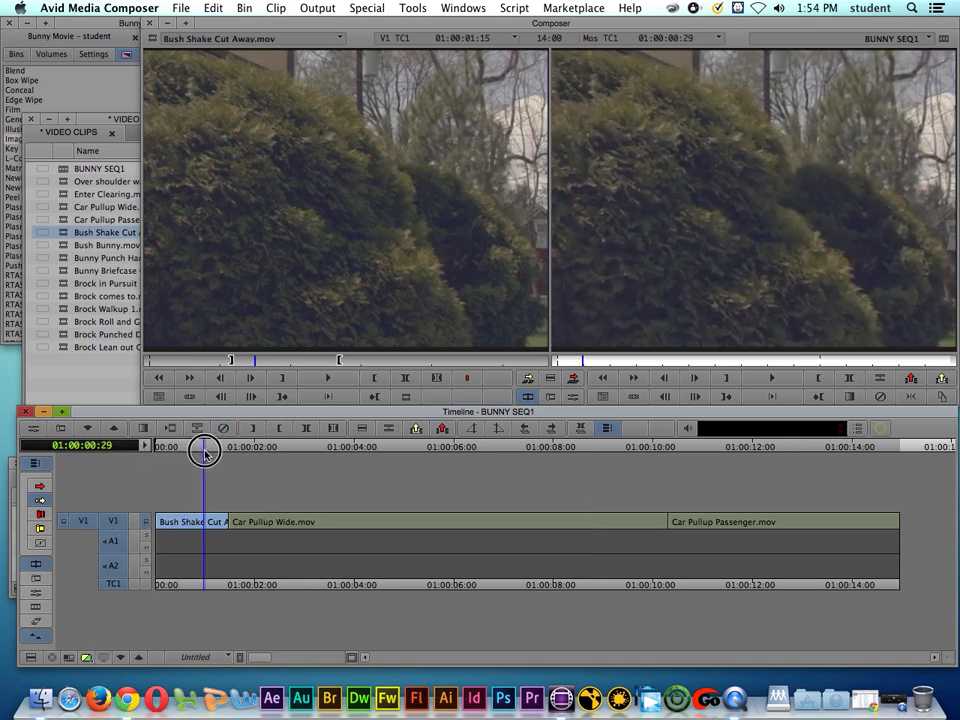
pyautogui.moveTo(204, 448); pyautogui.dragTo(690, 500)
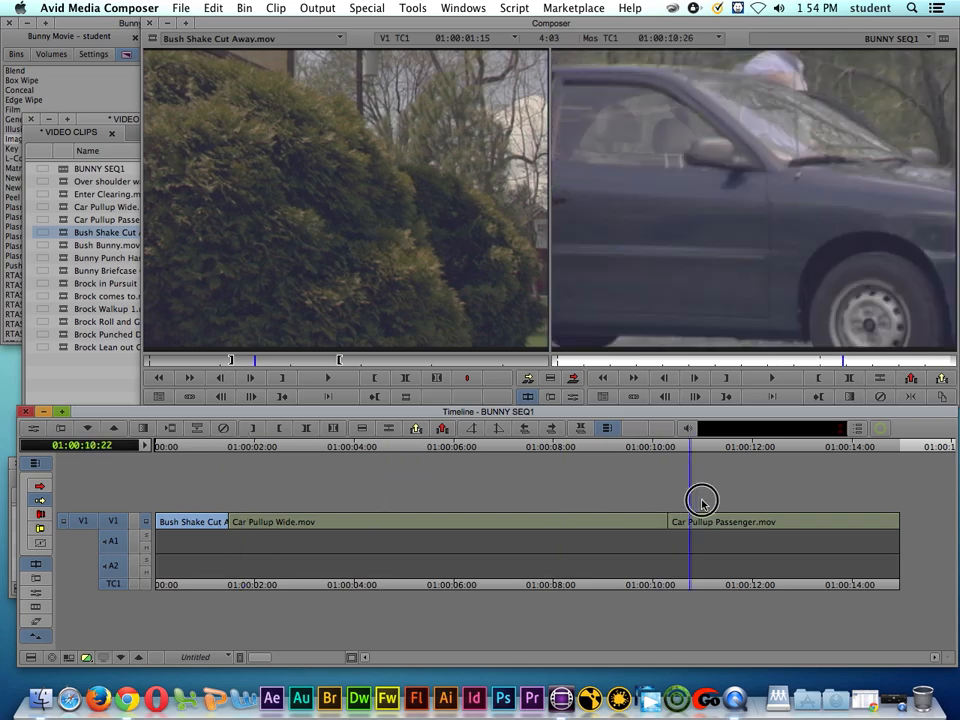
pyautogui.moveTo(690, 516); pyautogui.dragTo(724, 516)
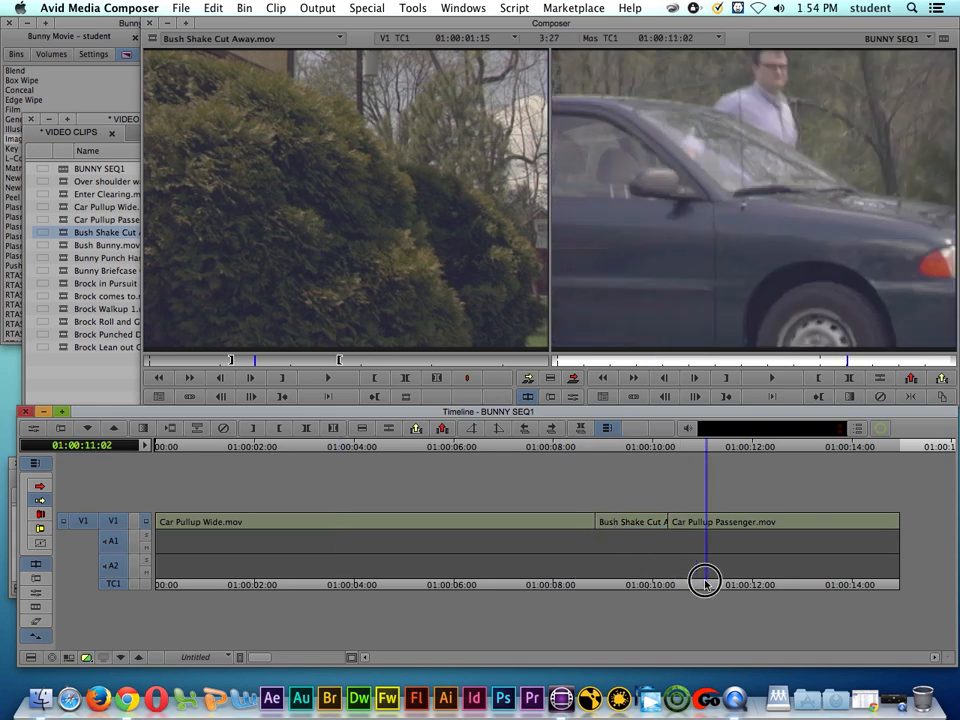
pyautogui.moveTo(704, 584); pyautogui.dragTo(620, 584)
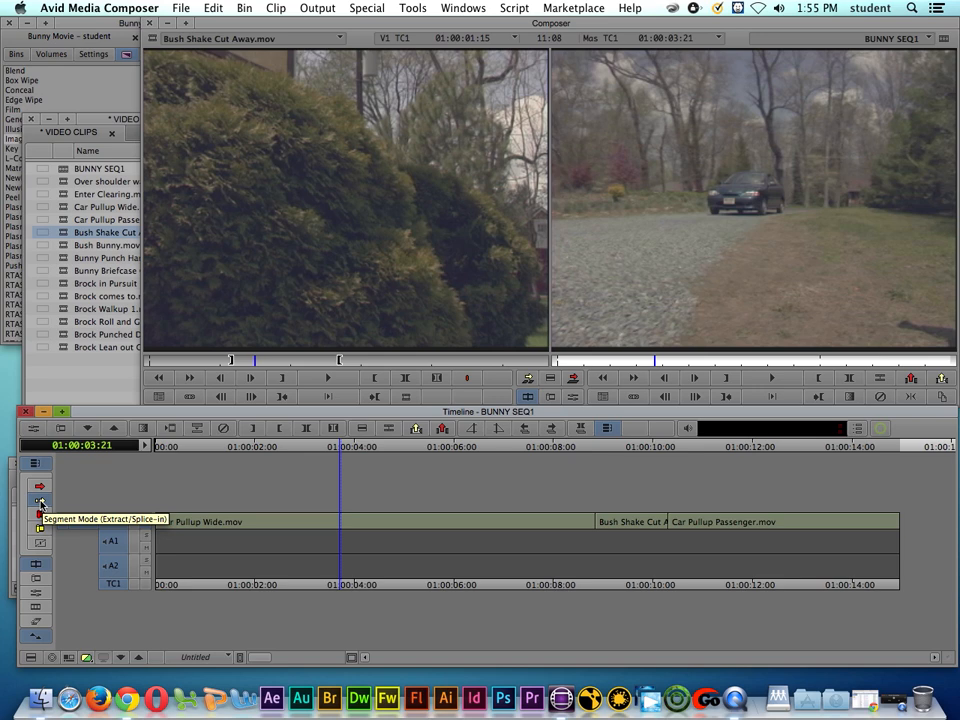
pyautogui.moveTo(356, 504)
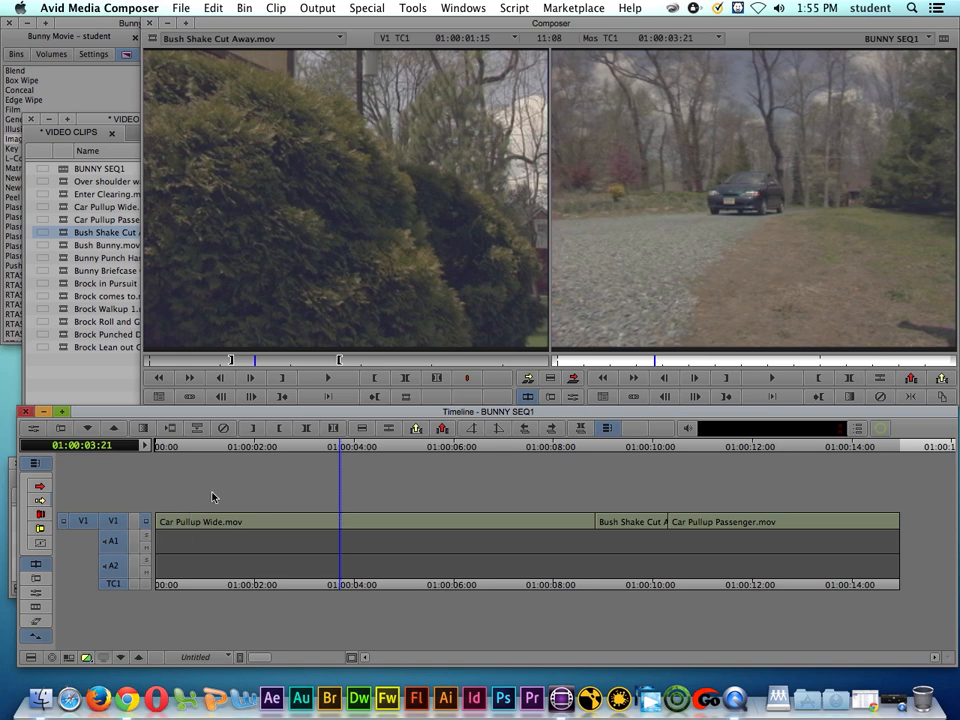
pyautogui.moveTo(680, 532)
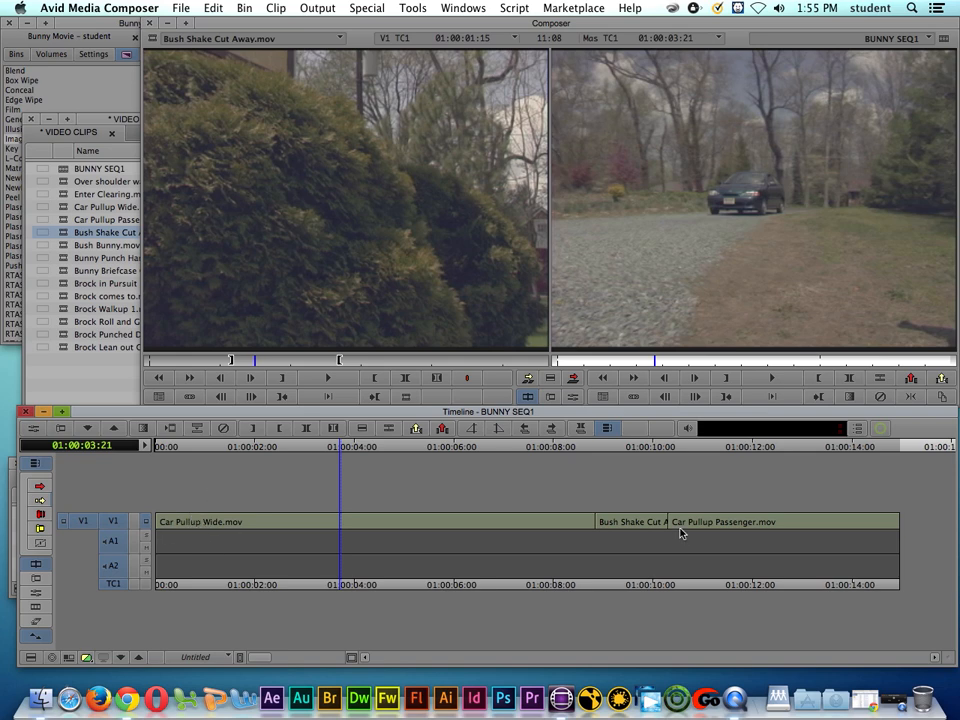
pyautogui.moveTo(592, 552)
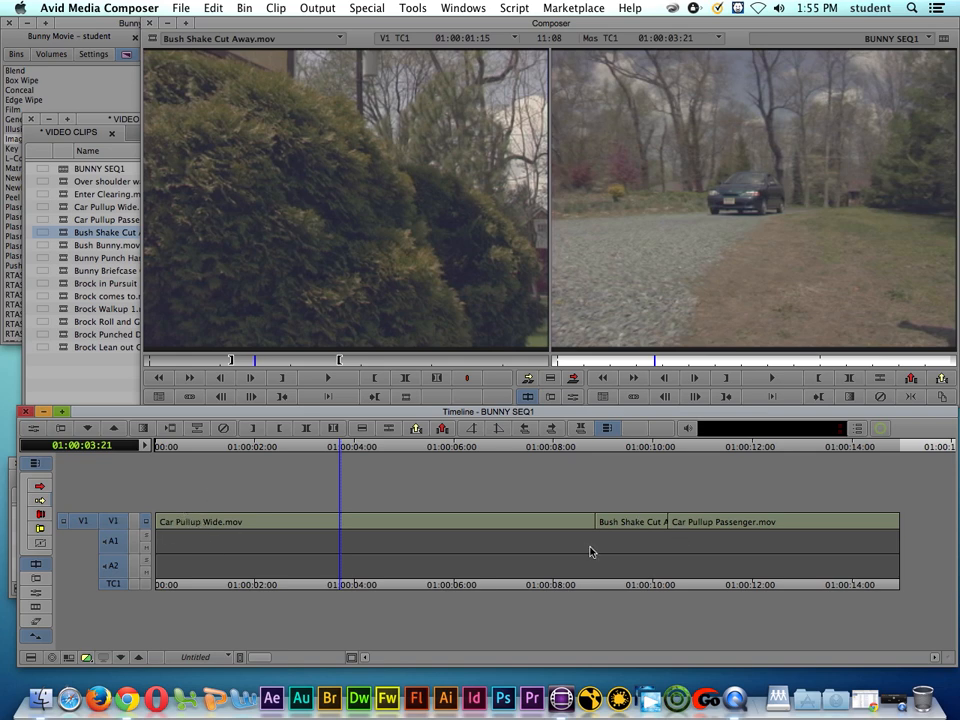